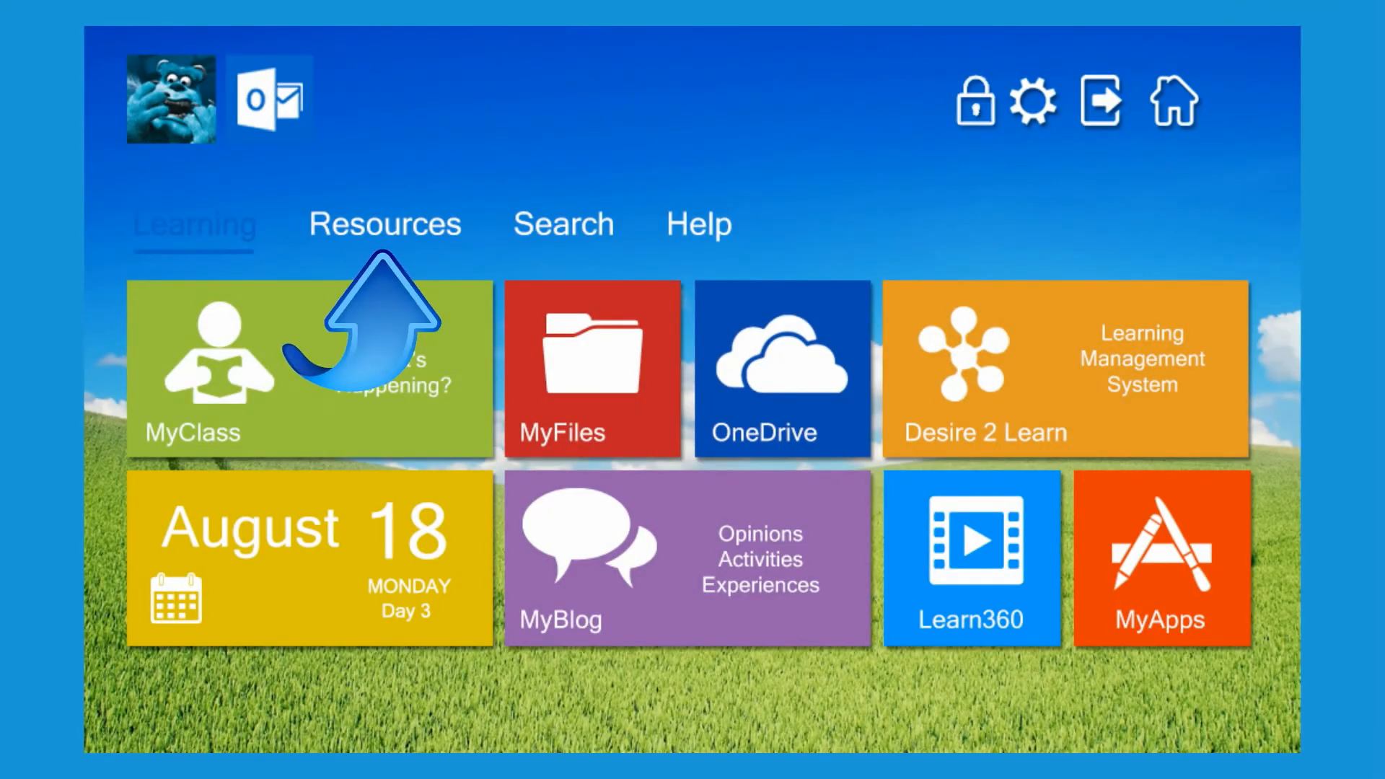
- Reach the Office 365 Education install page with language and version options via the Resources section
click(384, 224)
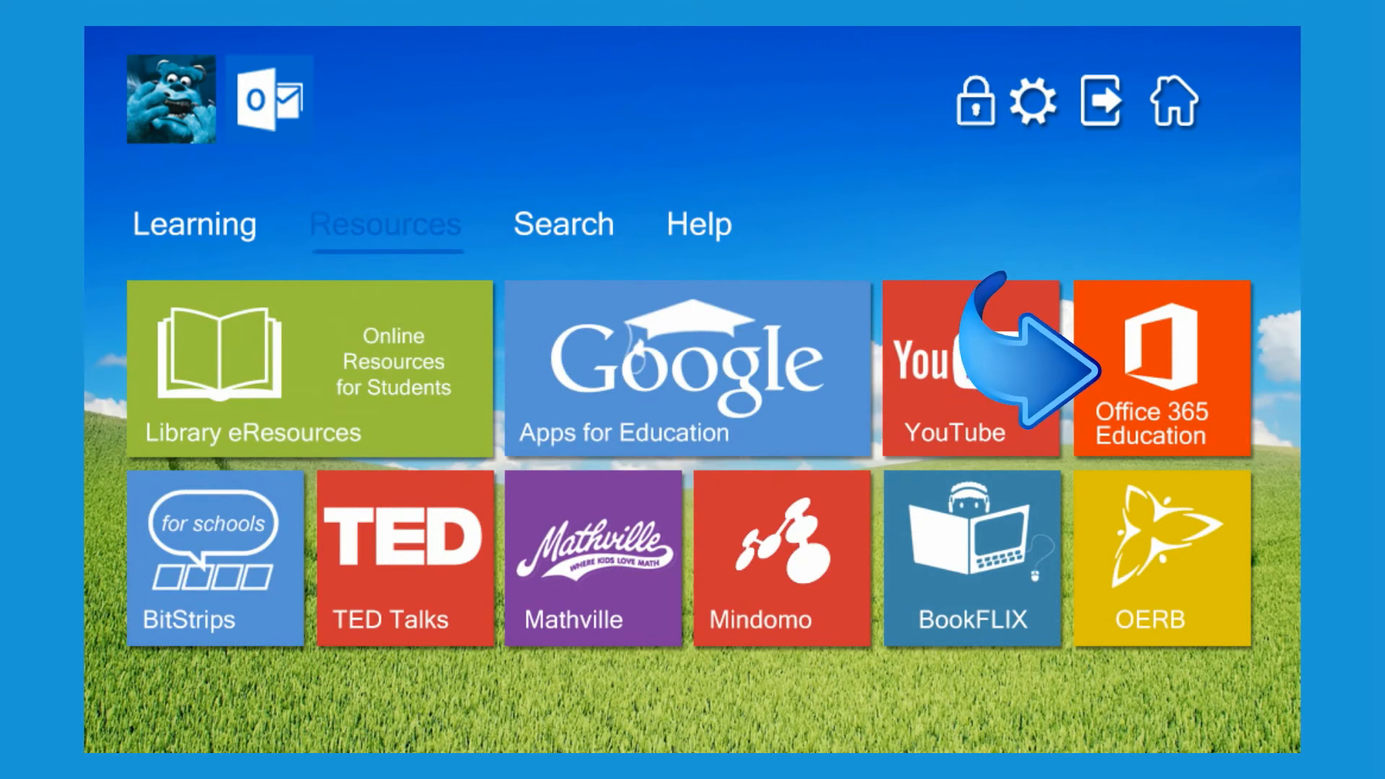
click(1161, 368)
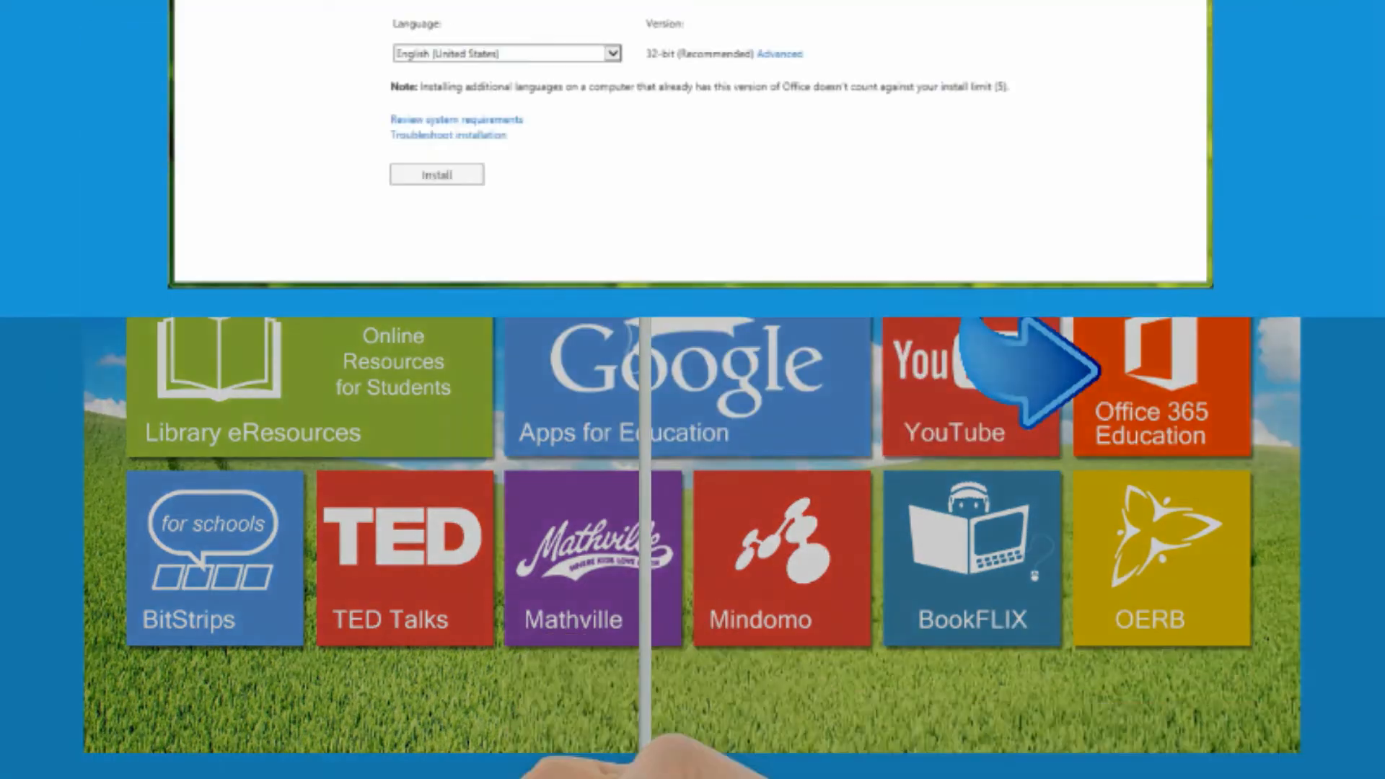